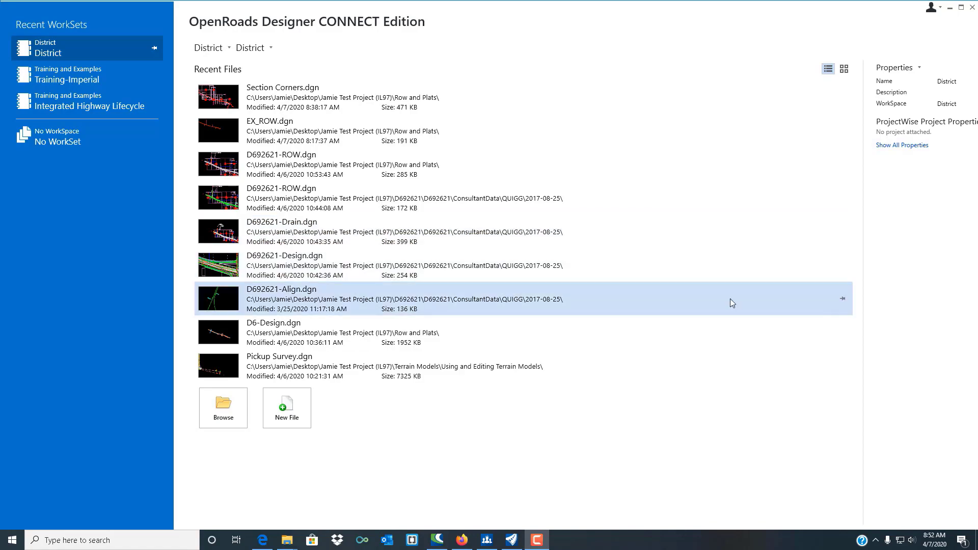
Open D692621-ROW.dgn from Recent Files on the start screen
{"action": "double_click", "coordinate": [280, 298]}
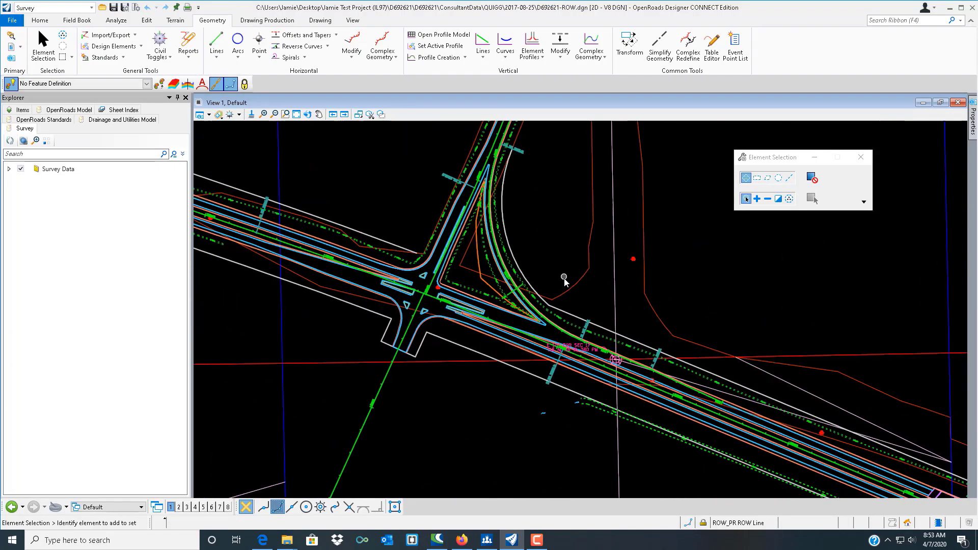
{"action": "left_click", "coordinate": [462, 348]}
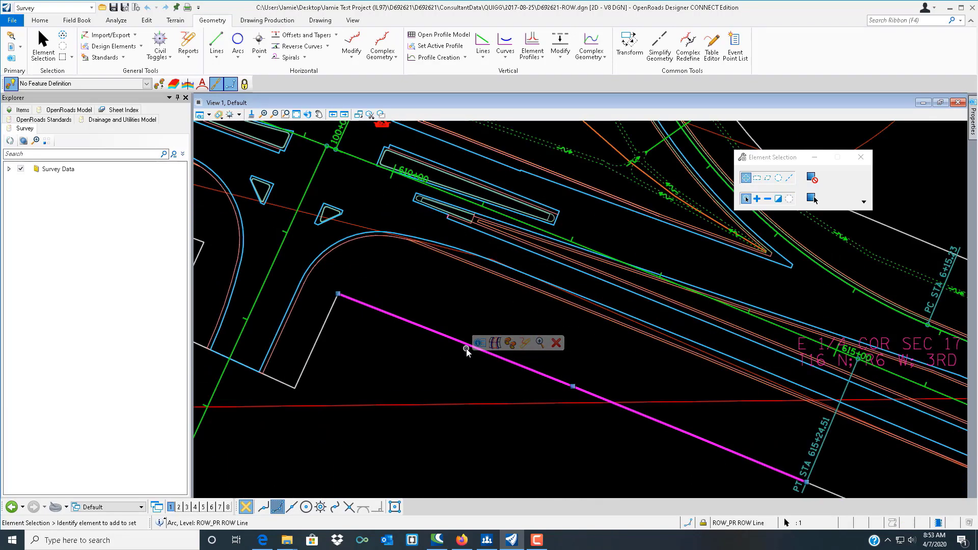
{"action": "left_click", "coordinate": [477, 343]}
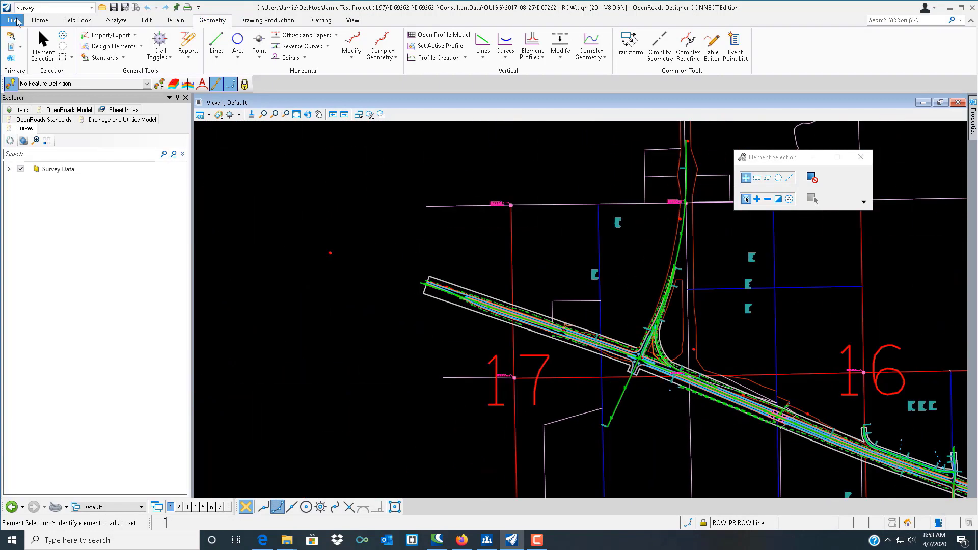
Start a new drawing and browse up into the Row and Plats folder
{"action": "left_click", "coordinate": [10, 20]}
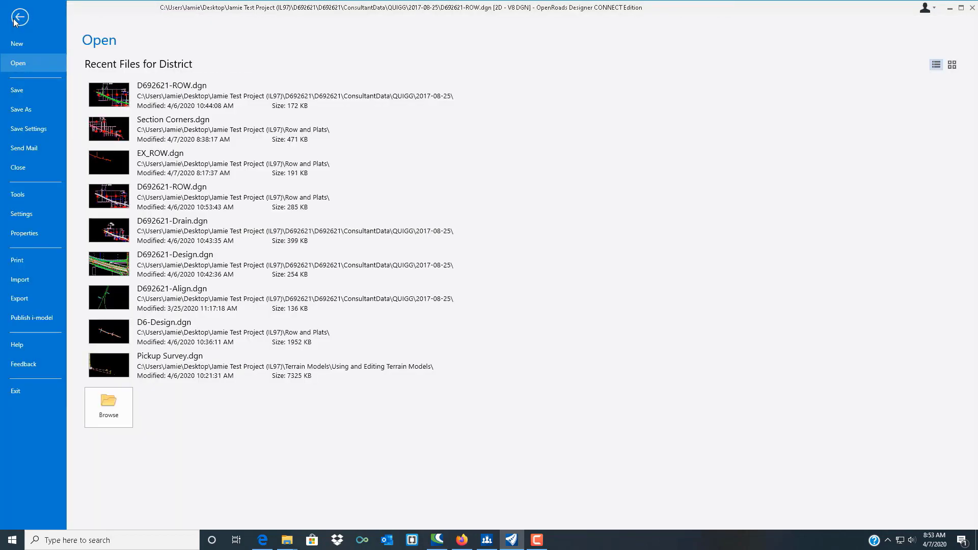
{"action": "mouse_move", "coordinate": [20, 44]}
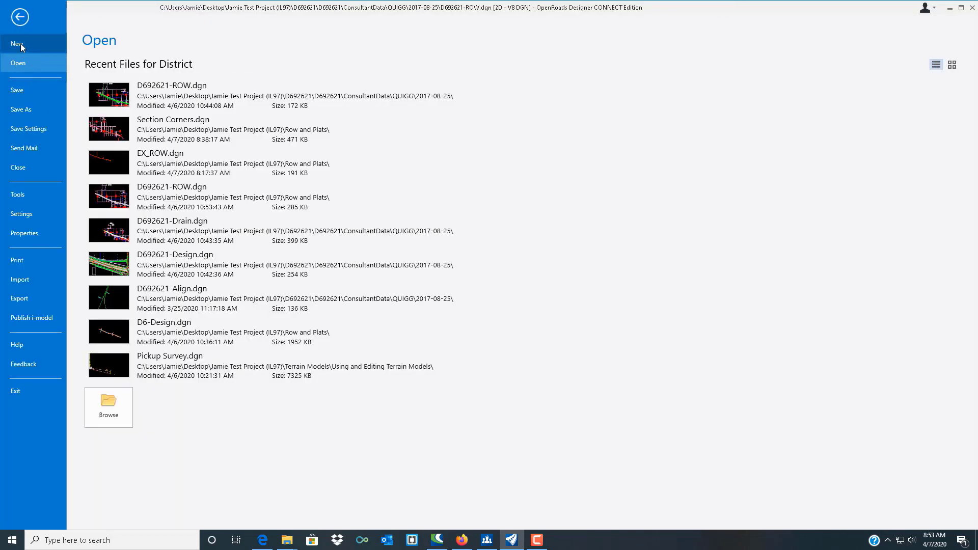
{"action": "left_click", "coordinate": [18, 44]}
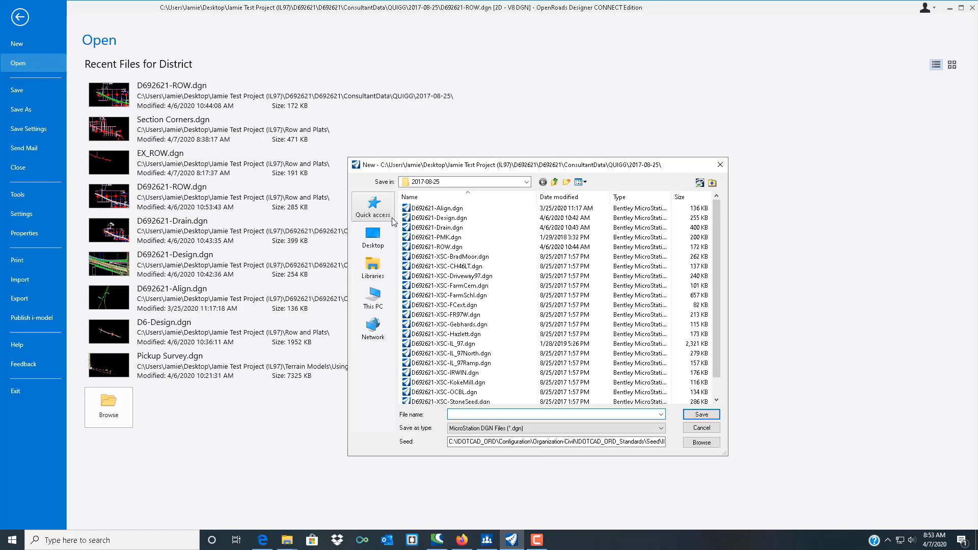
{"action": "left_click", "coordinate": [556, 181]}
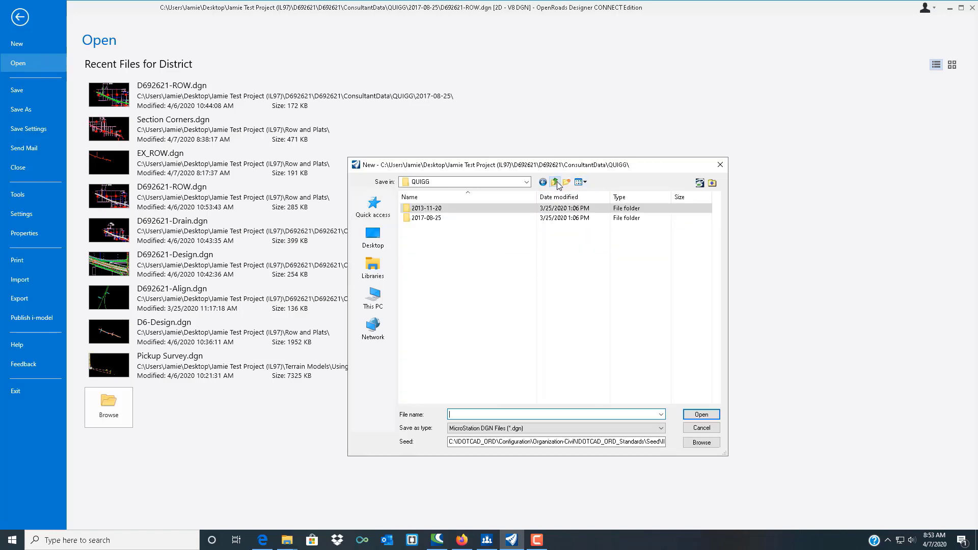
{"action": "left_click", "coordinate": [556, 182]}
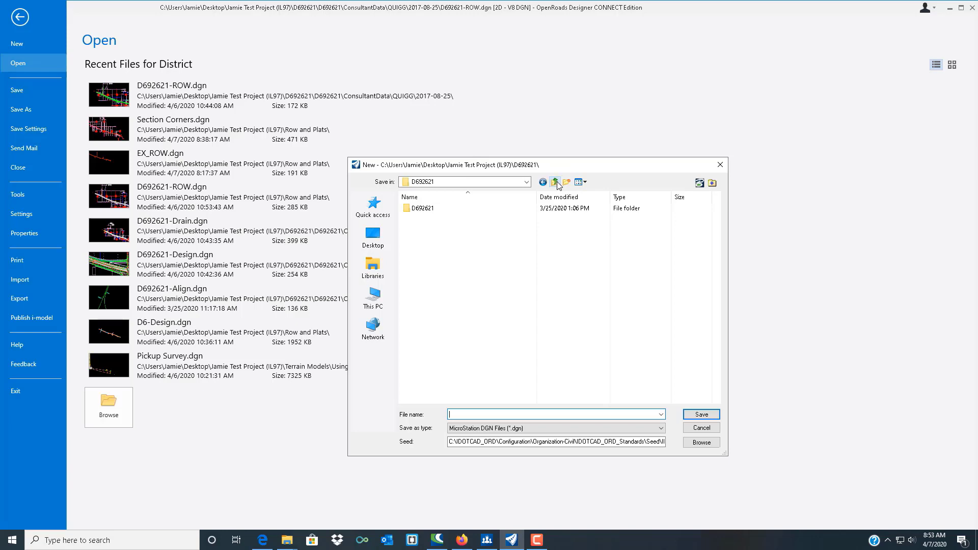
{"action": "left_click", "coordinate": [554, 181]}
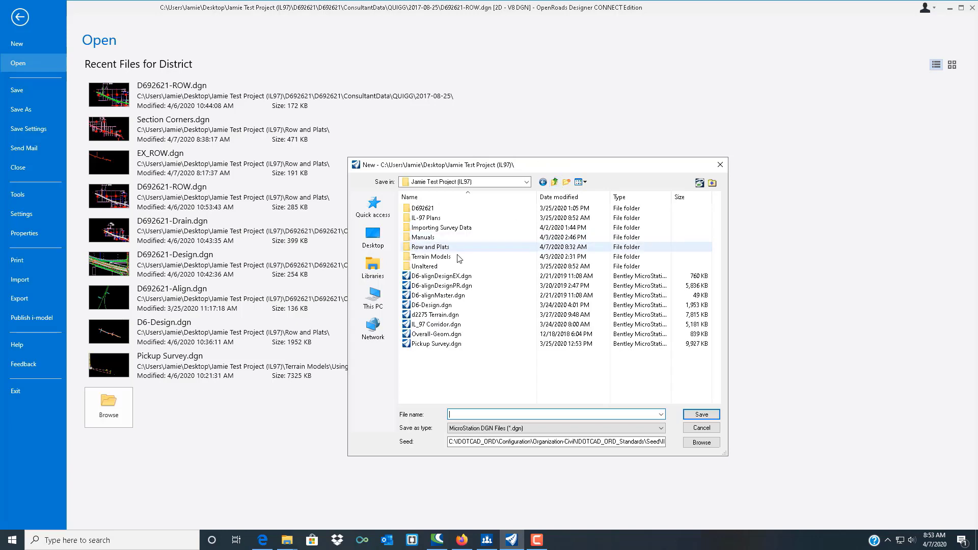
{"action": "double_click", "coordinate": [429, 246]}
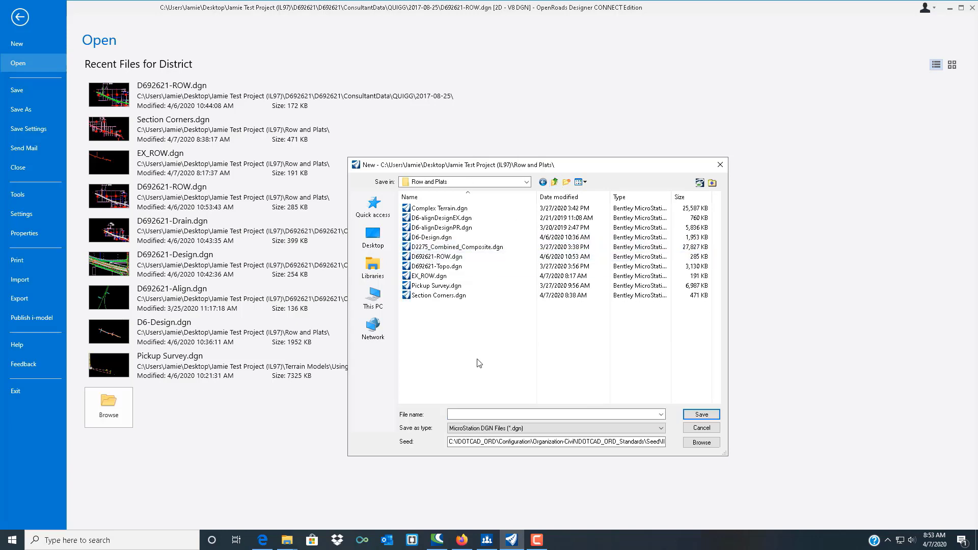
Name the new drawing PR_ROW and choose IDOTeng.dgn as its seed
{"action": "left_click", "coordinate": [552, 414]}
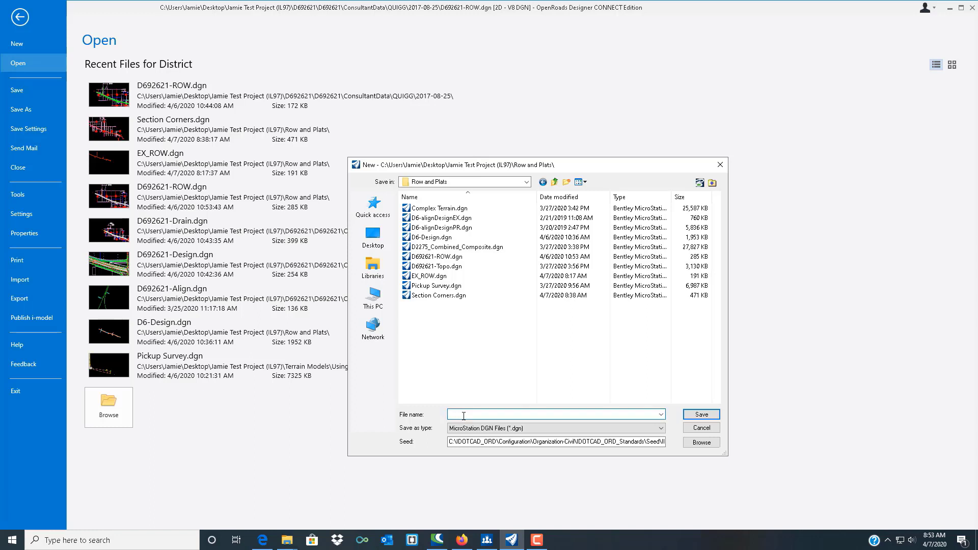
{"action": "type", "text": "p"}
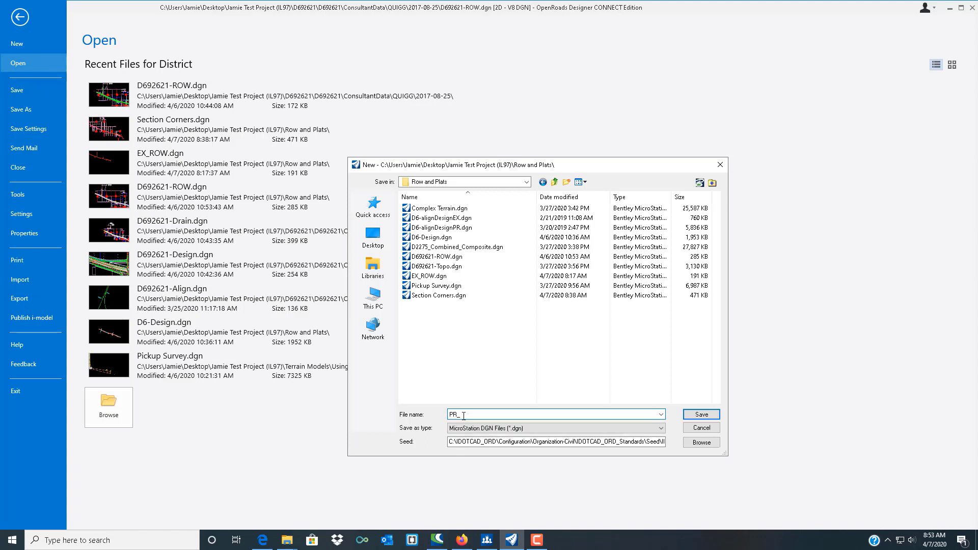
{"action": "type", "text": "ROW"}
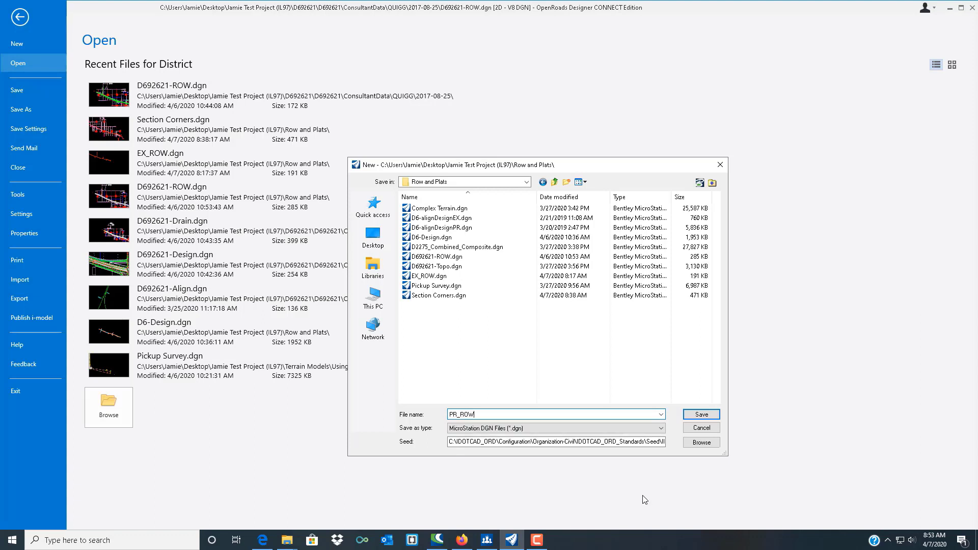
{"action": "left_click", "coordinate": [700, 442]}
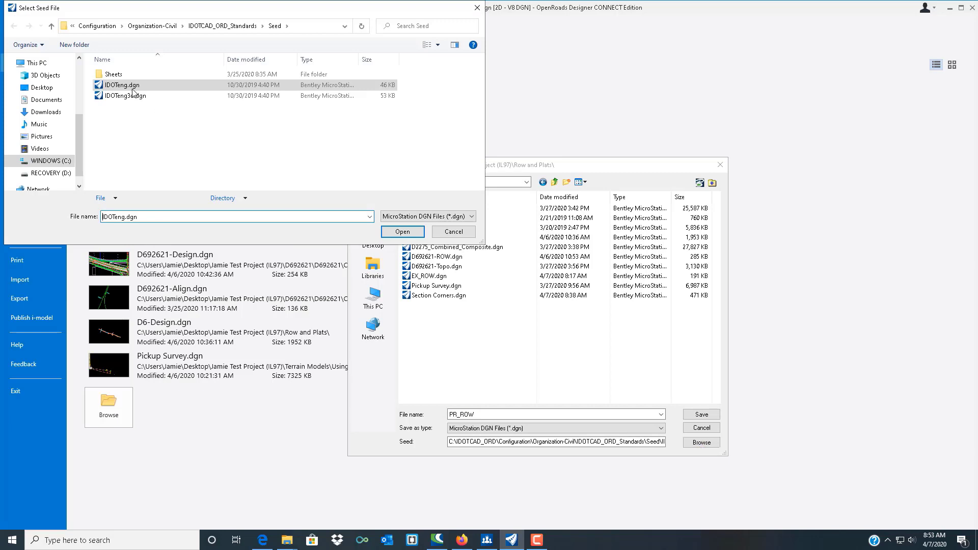
{"action": "left_click", "coordinate": [402, 231]}
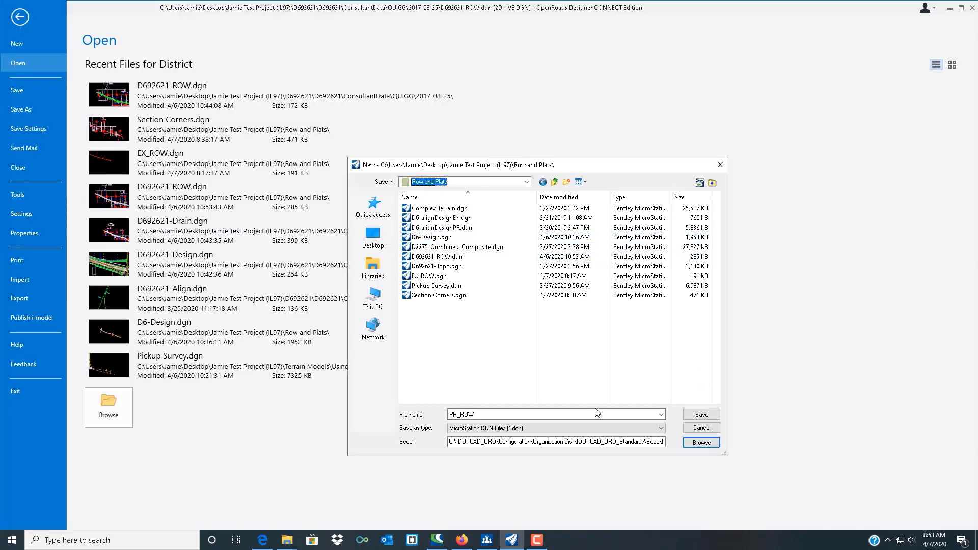
Save PR_ROW.dgn and attach D692621-ROW.dgn to it as a reference
{"action": "left_click", "coordinate": [699, 414]}
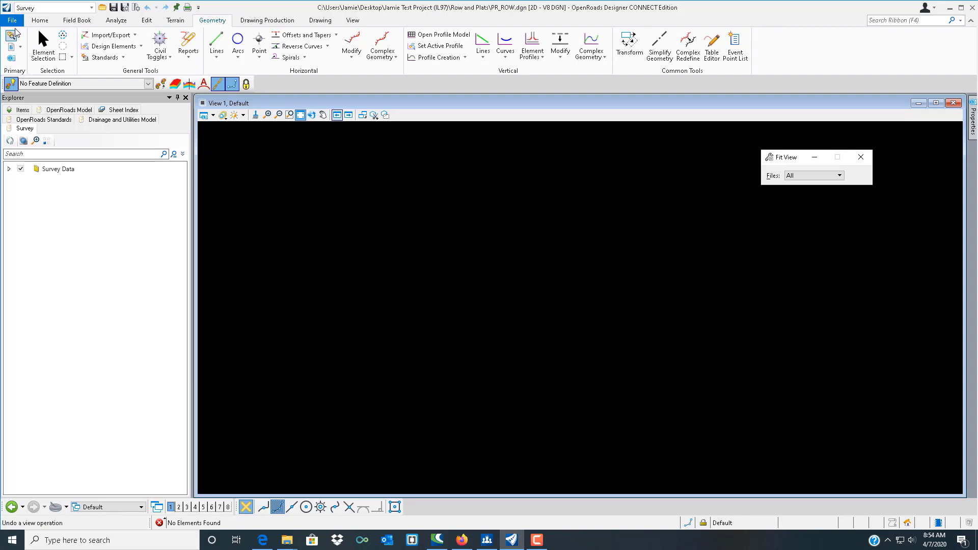
{"action": "left_click", "coordinate": [40, 20]}
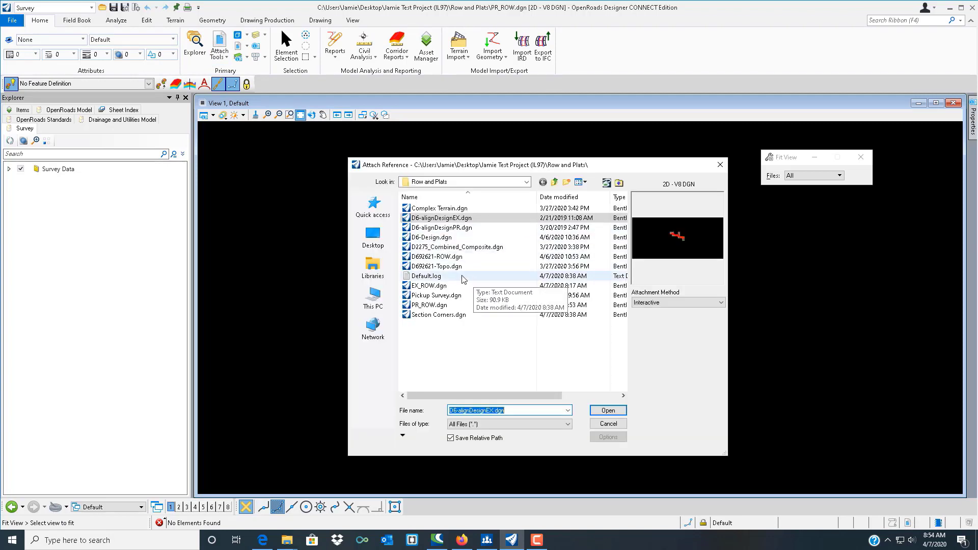
{"action": "left_click", "coordinate": [440, 256]}
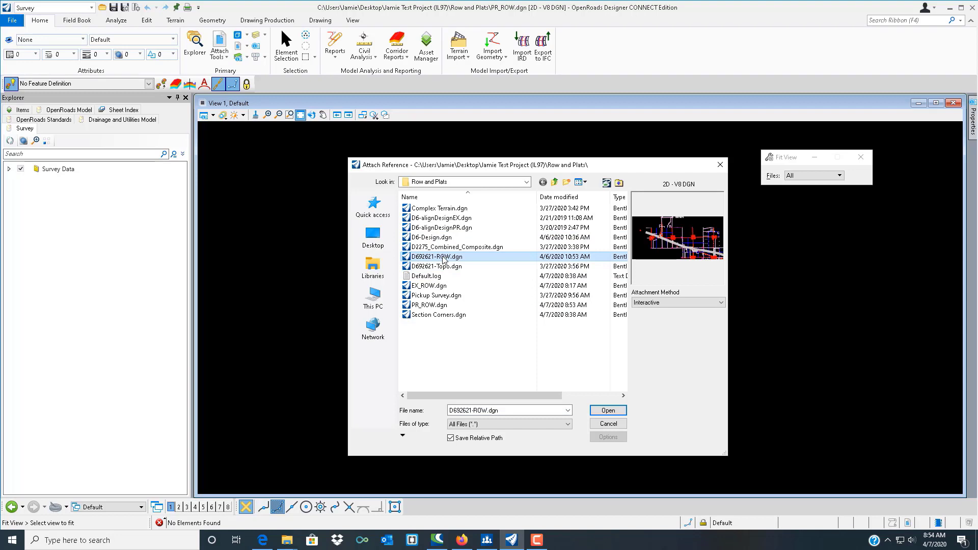
{"action": "left_click", "coordinate": [605, 410]}
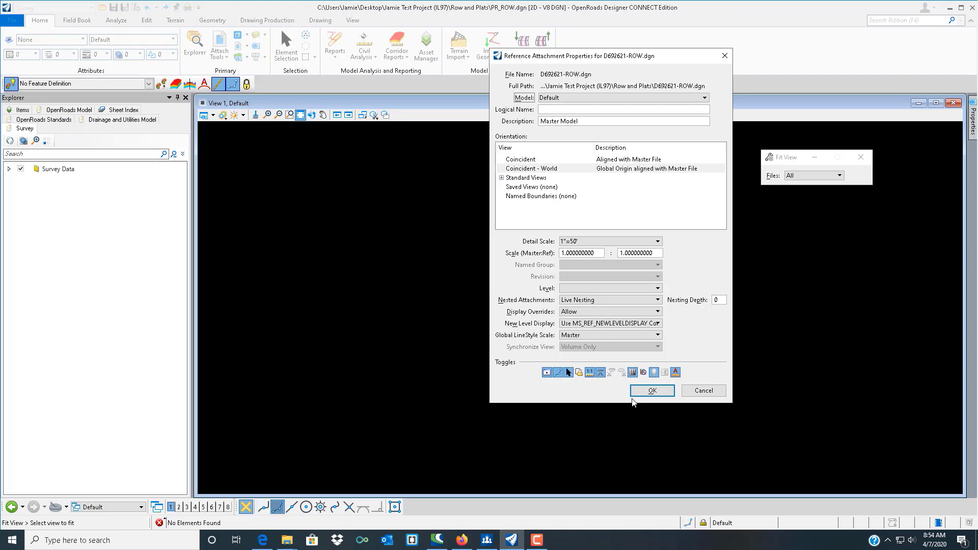
{"action": "left_click", "coordinate": [651, 391]}
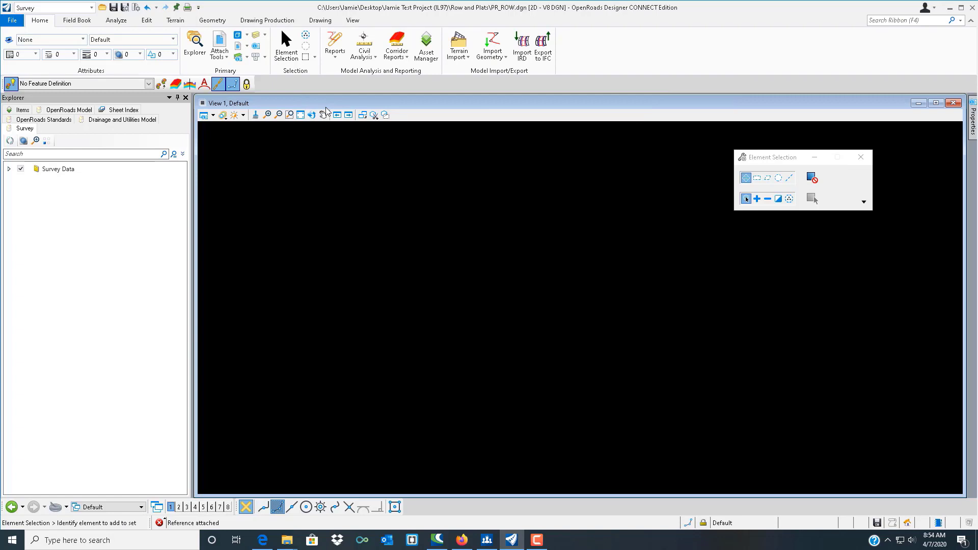
Fit the view and show the D692621-ROW reference levels in Level Display
{"action": "left_click", "coordinate": [302, 115]}
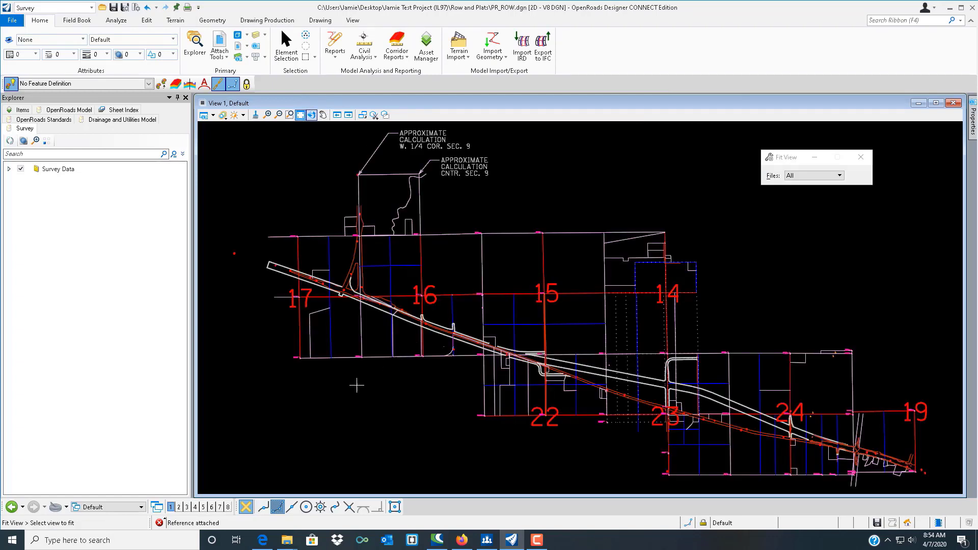
{"action": "left_click", "coordinate": [256, 36]}
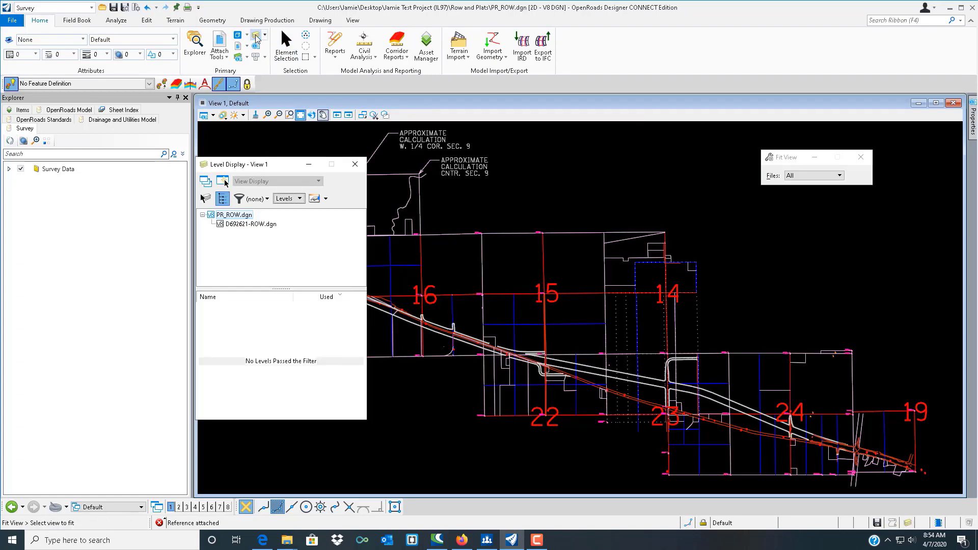
{"action": "left_click", "coordinate": [205, 198]}
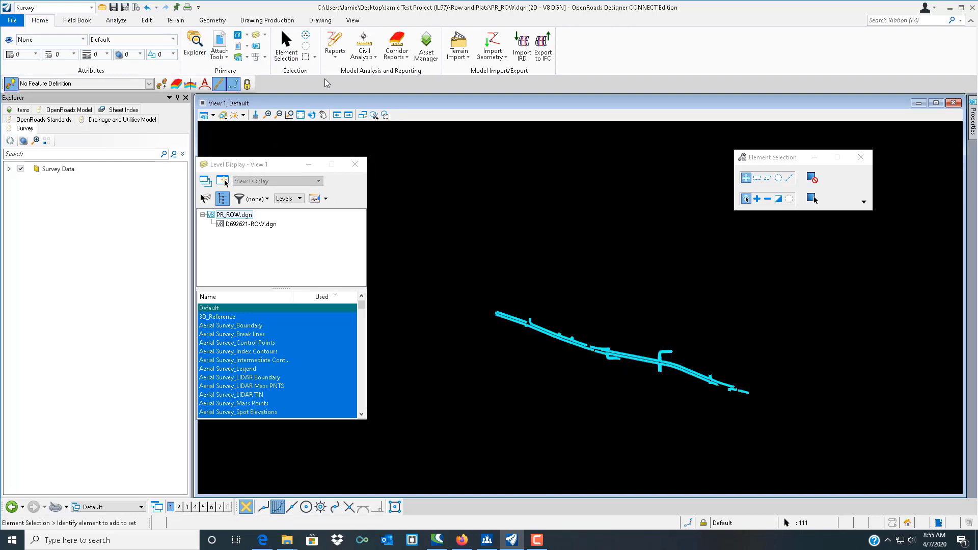
{"action": "mouse_move", "coordinate": [316, 55]}
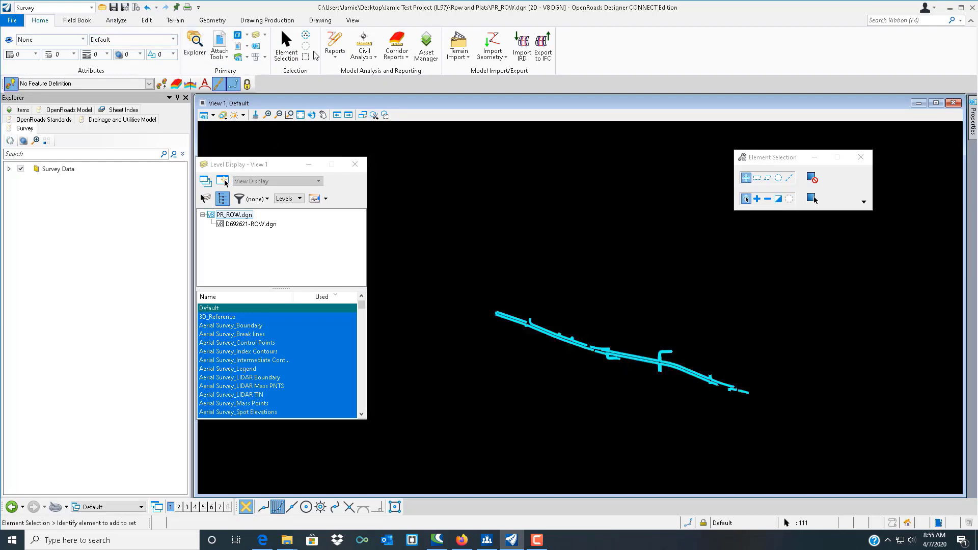
{"action": "left_click", "coordinate": [319, 21]}
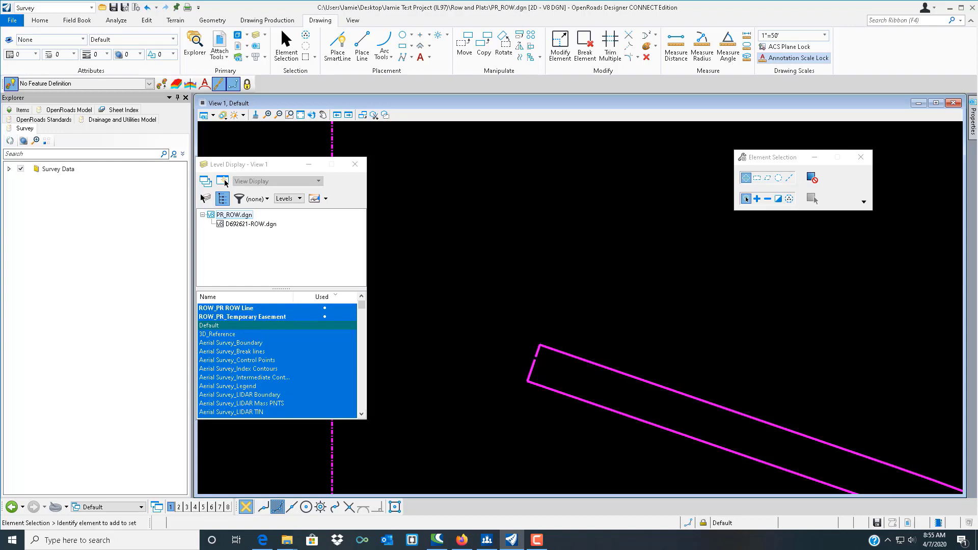
{"action": "left_click", "coordinate": [248, 224]}
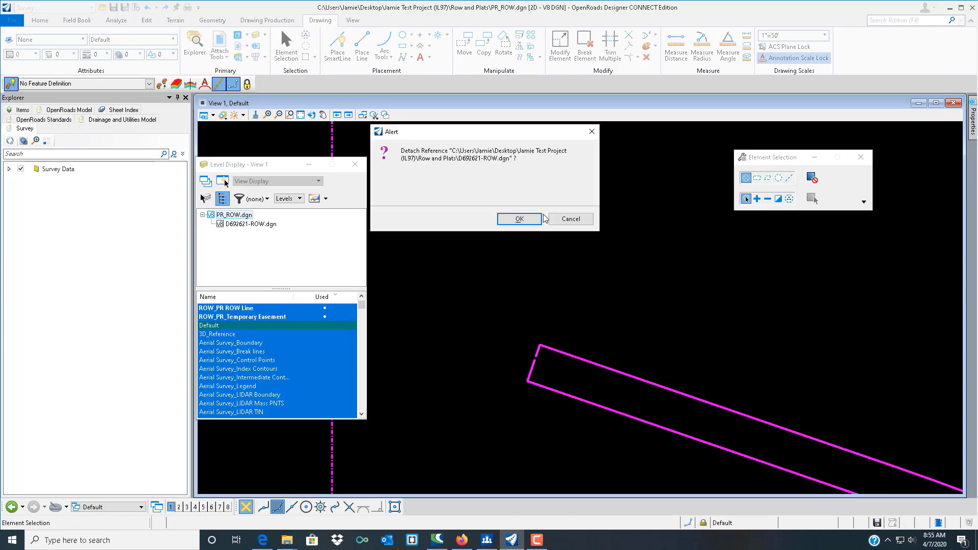
{"action": "left_click", "coordinate": [518, 219]}
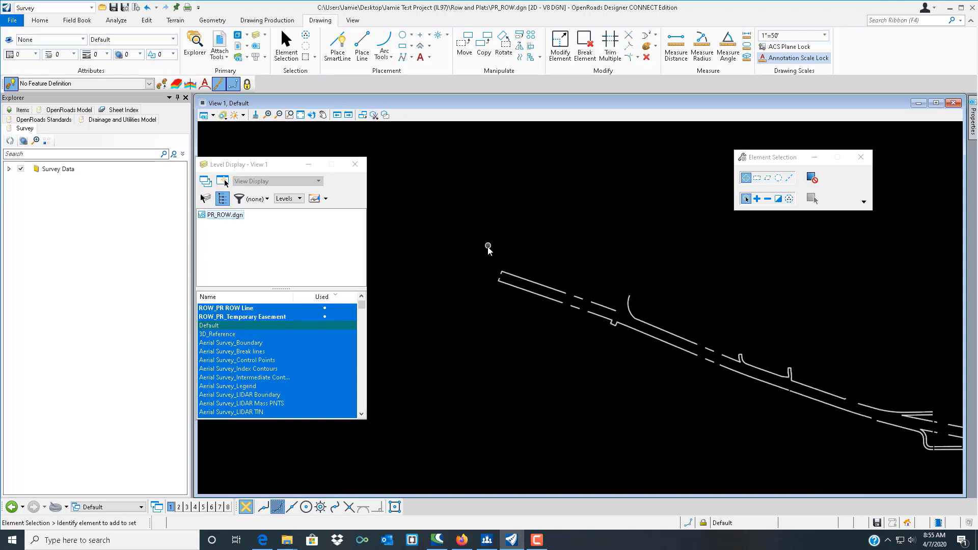
{"action": "mouse_move", "coordinate": [598, 315]}
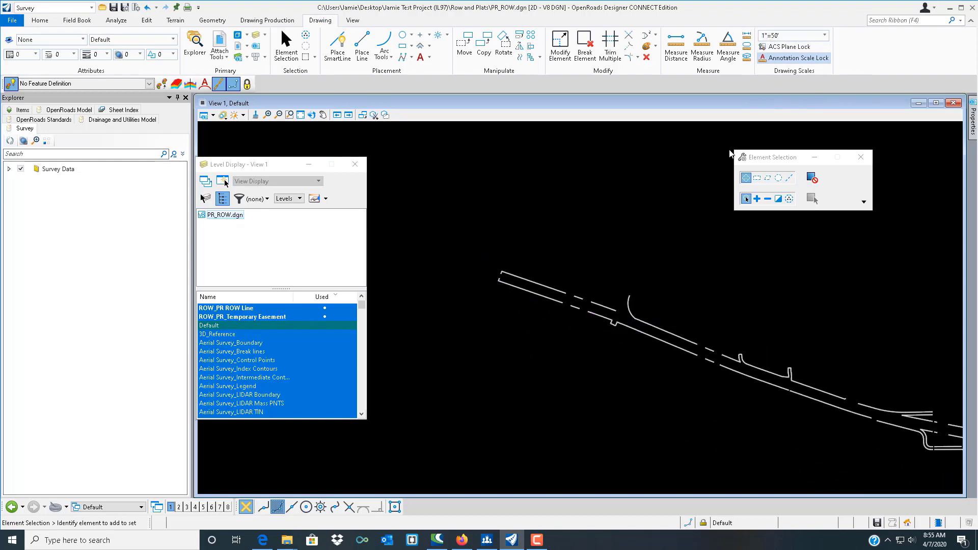
{"action": "left_click", "coordinate": [705, 375]}
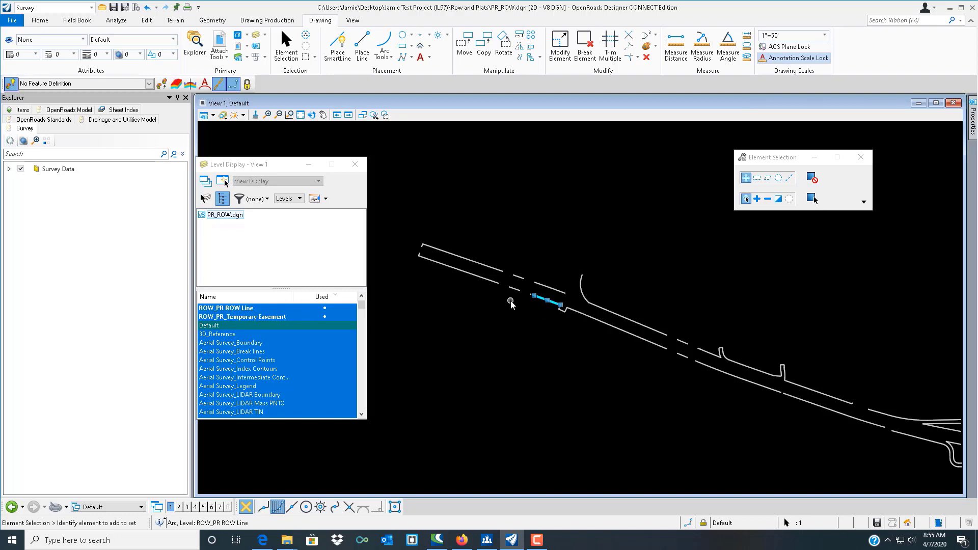
{"action": "left_click", "coordinate": [469, 275]}
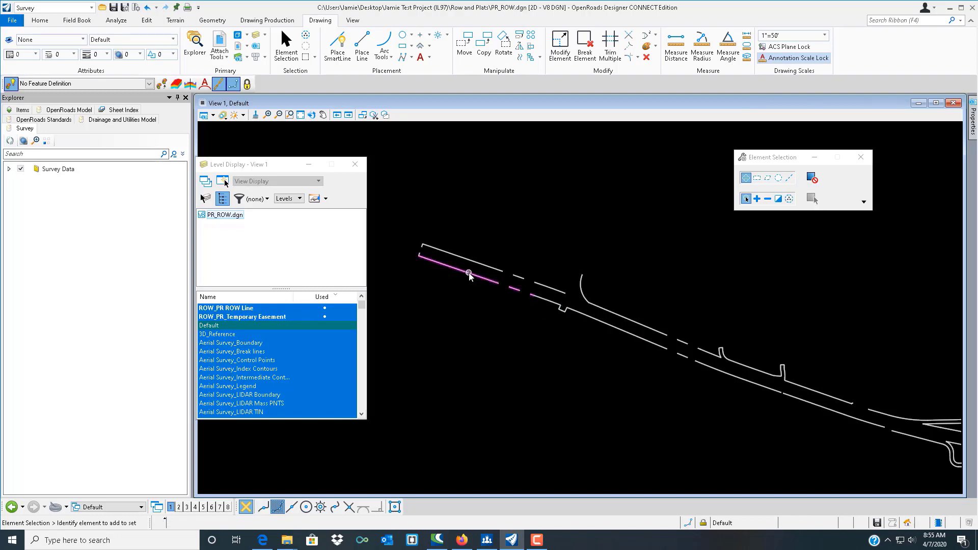
{"action": "left_click", "coordinate": [469, 273]}
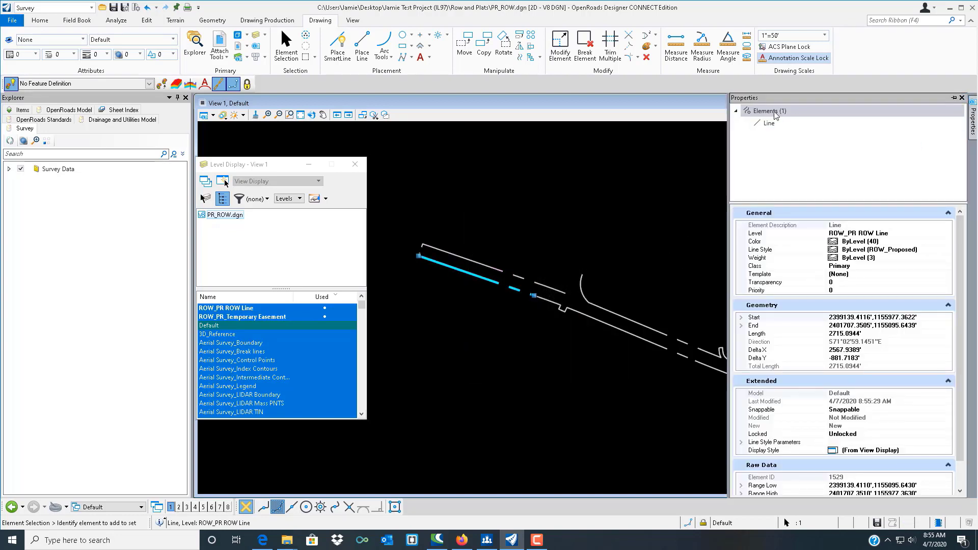
{"action": "left_click", "coordinate": [770, 122]}
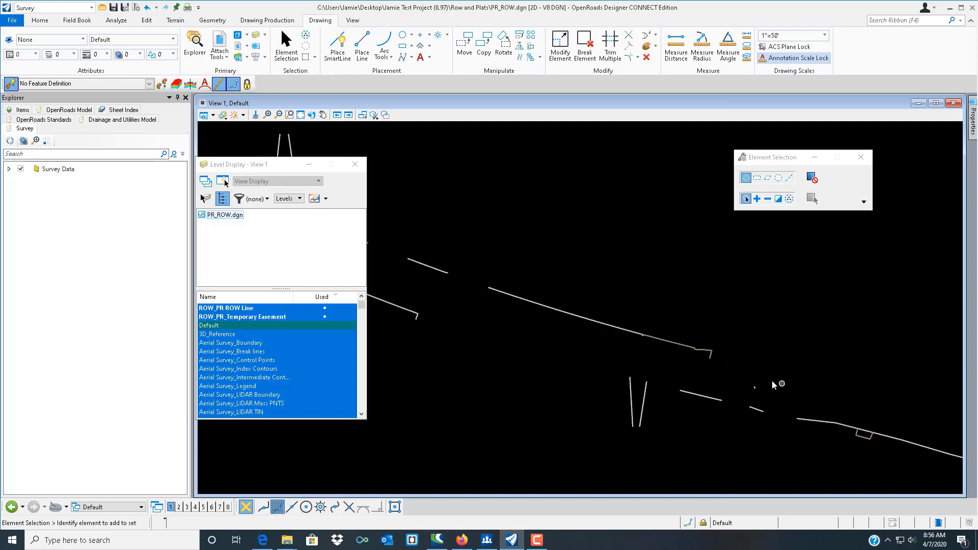
Select the easement line pieces and apply the Road_Pr ROW Temp Easement feature definition
{"action": "left_click", "coordinate": [648, 330]}
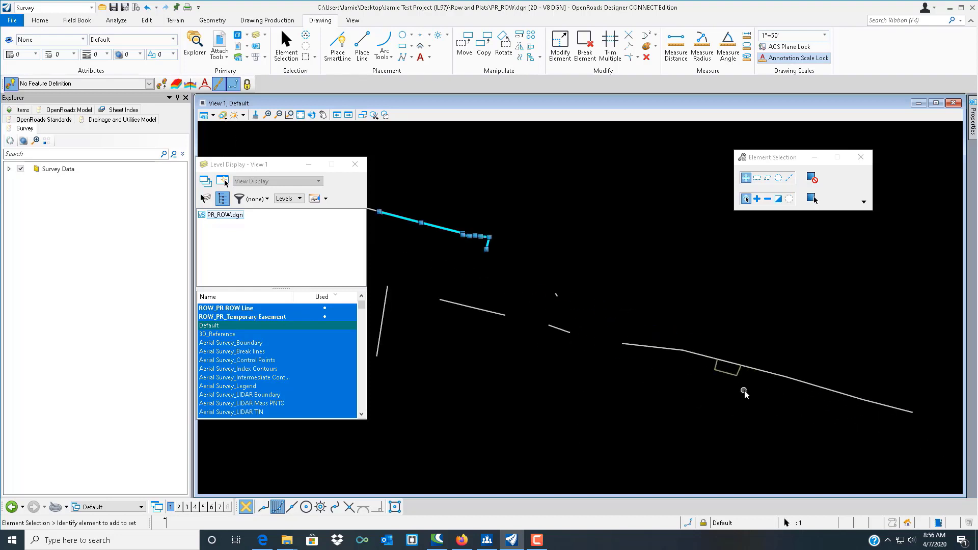
{"action": "left_click", "coordinate": [727, 367]}
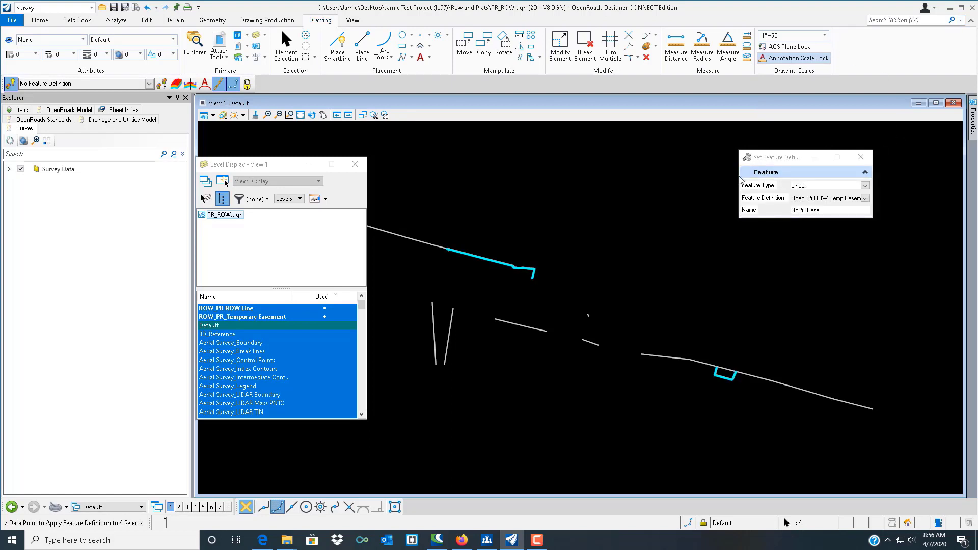
{"action": "mouse_move", "coordinate": [781, 190]}
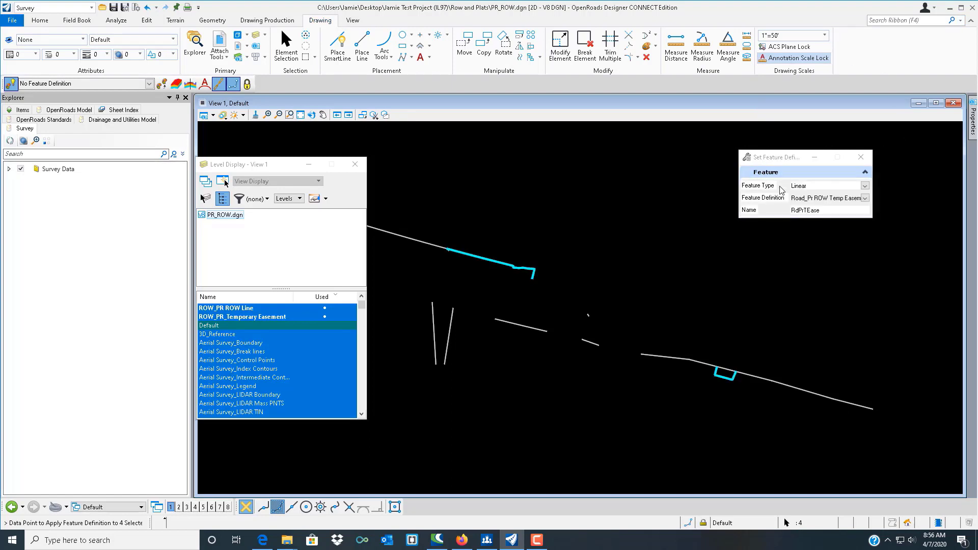
{"action": "left_click", "coordinate": [864, 186]}
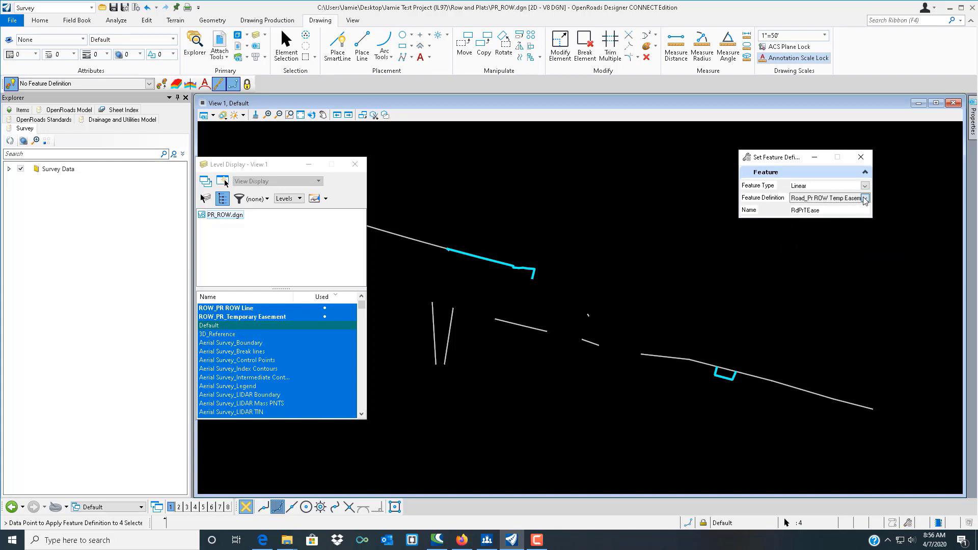
{"action": "left_click", "coordinate": [864, 198]}
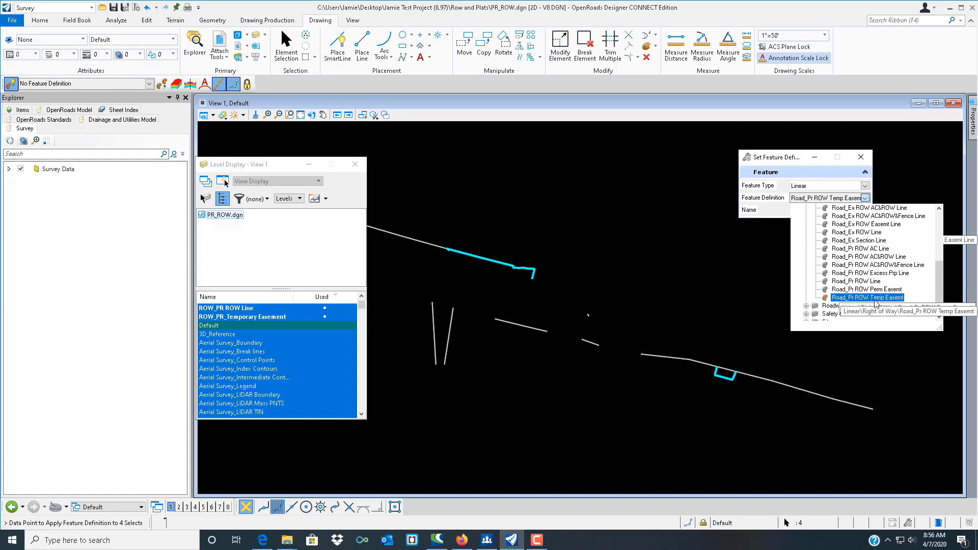
{"action": "left_click", "coordinate": [866, 297]}
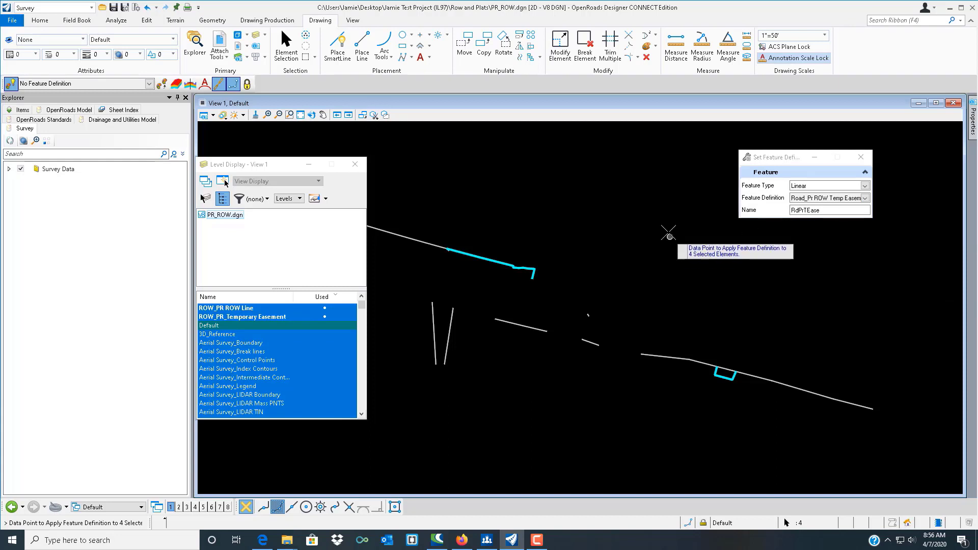
{"action": "mouse_move", "coordinate": [598, 250]}
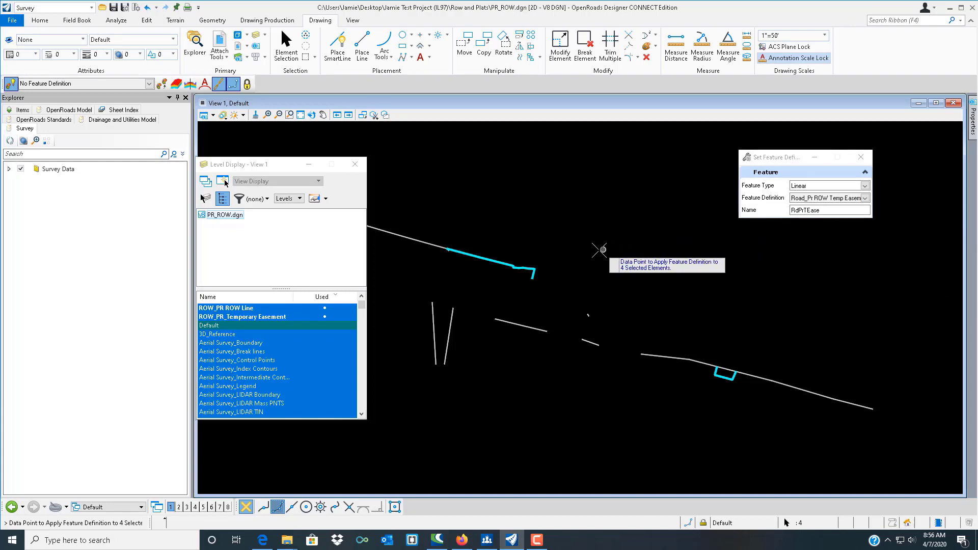
{"action": "mouse_move", "coordinate": [560, 241]}
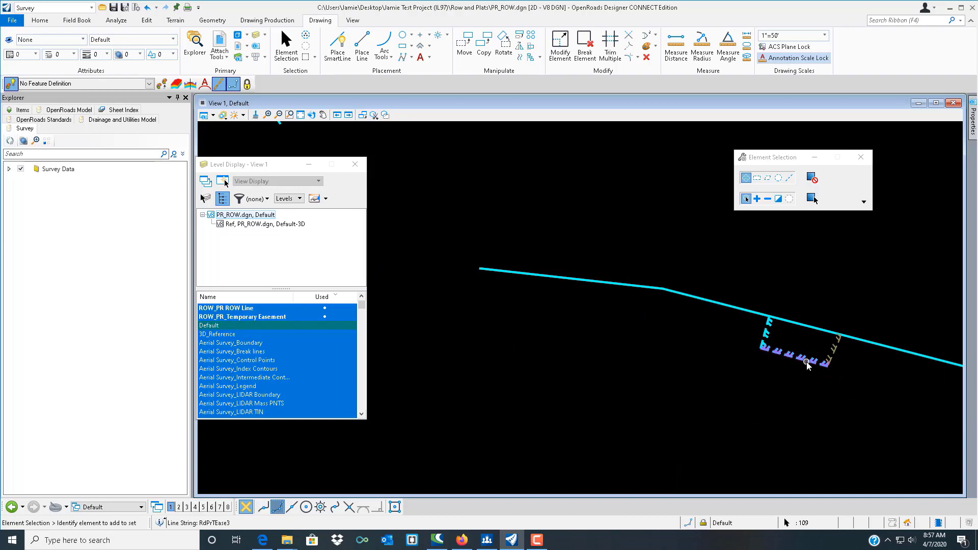
{"action": "mouse_move", "coordinate": [690, 344]}
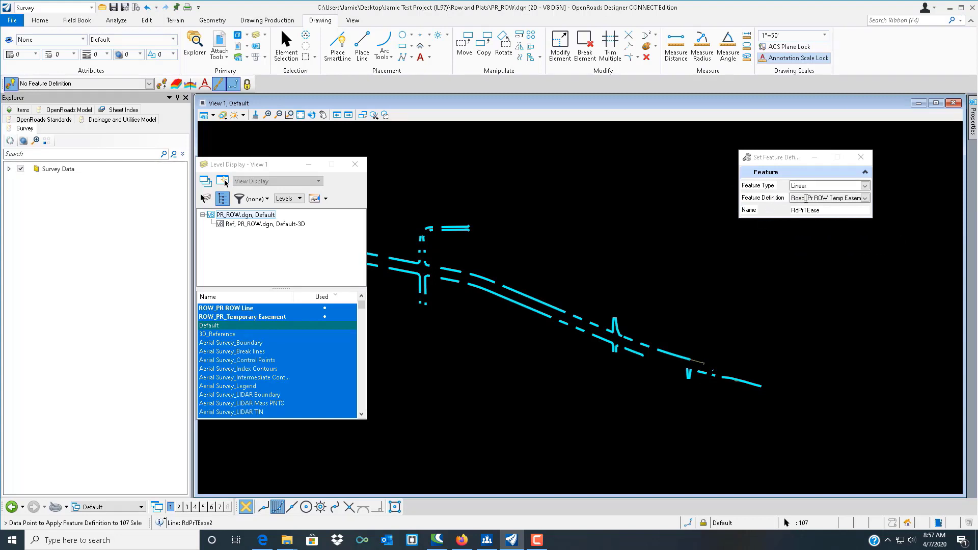
Bring up the feature definition list for the 107 selected right-of-way lines
{"action": "left_click", "coordinate": [864, 198]}
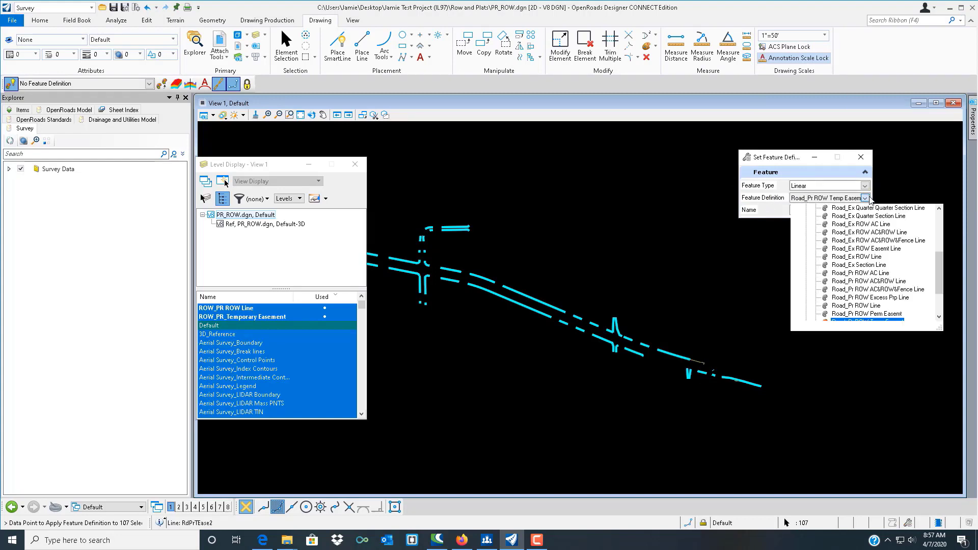
{"action": "mouse_move", "coordinate": [856, 305]}
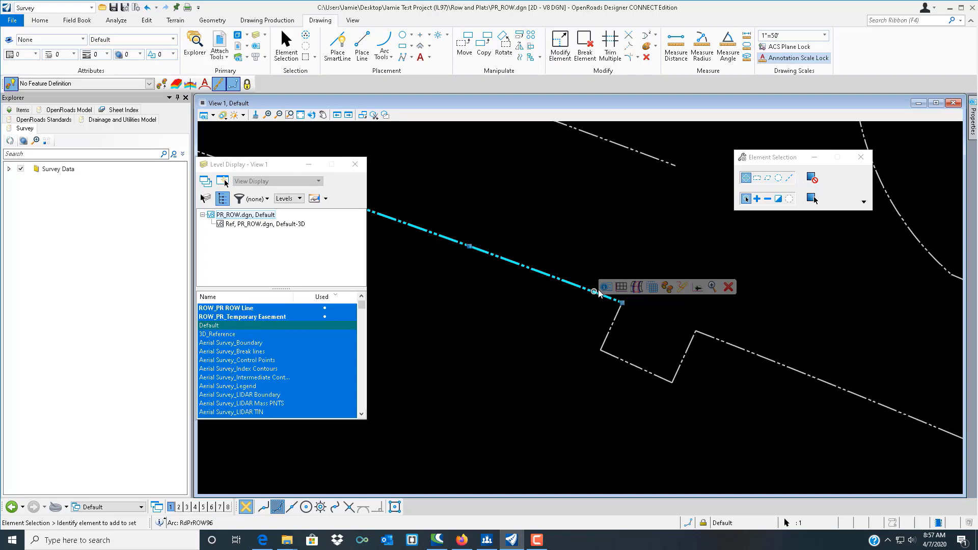
{"action": "left_click", "coordinate": [598, 294]}
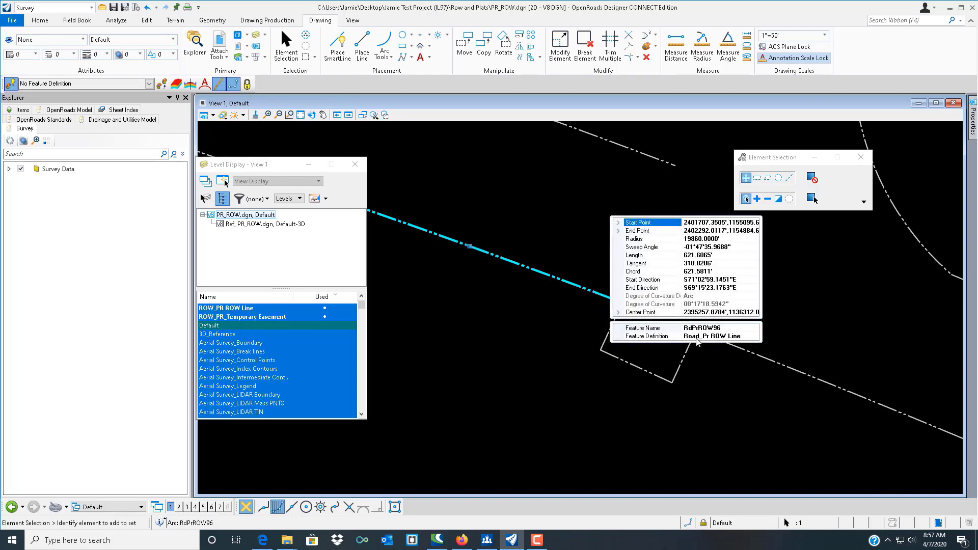
{"action": "mouse_move", "coordinate": [714, 344]}
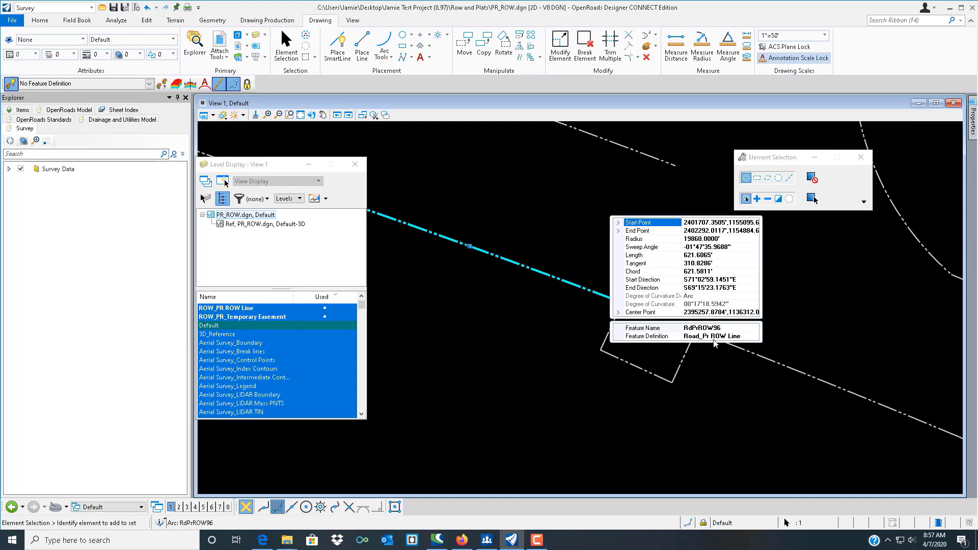
{"action": "mouse_move", "coordinate": [731, 341]}
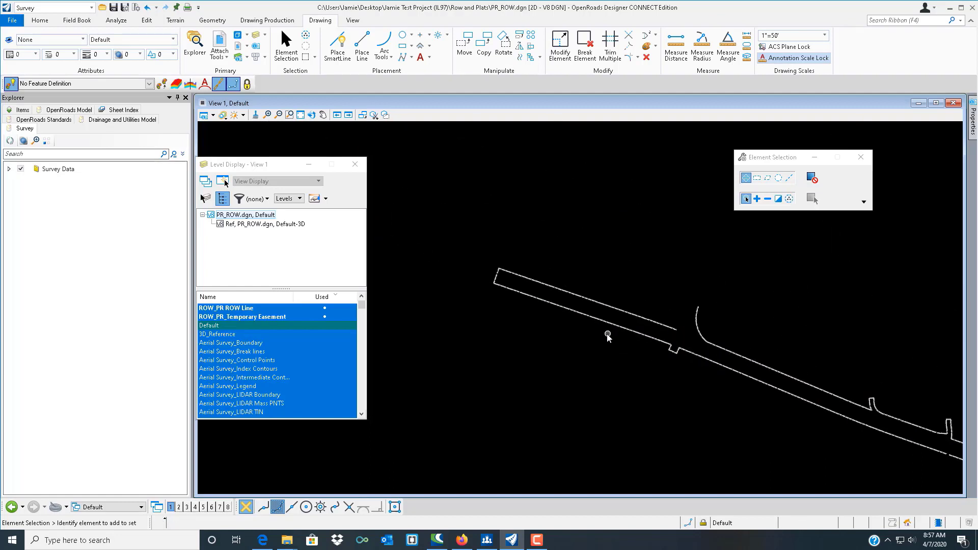
{"action": "left_click", "coordinate": [752, 402]}
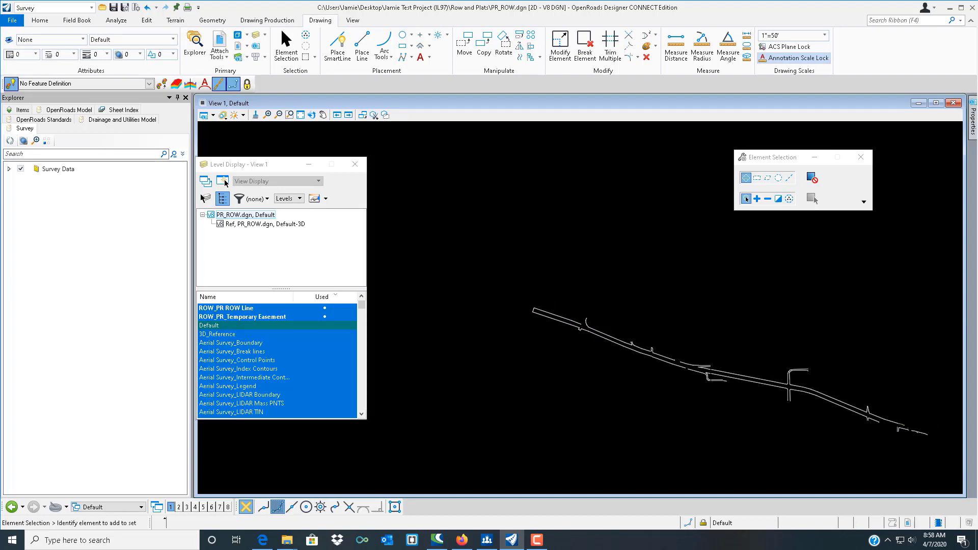
{"action": "mouse_move", "coordinate": [570, 215]}
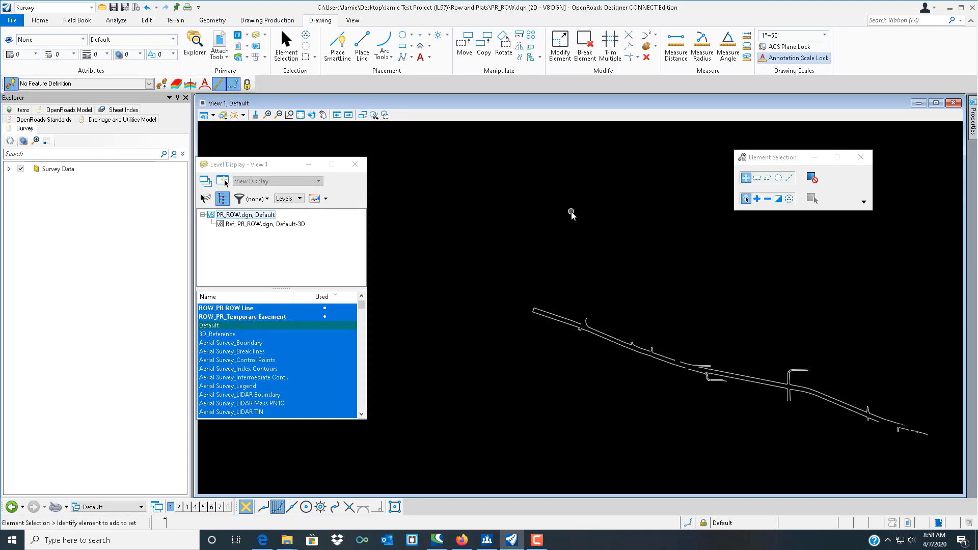
{"action": "right_click", "coordinate": [570, 214]}
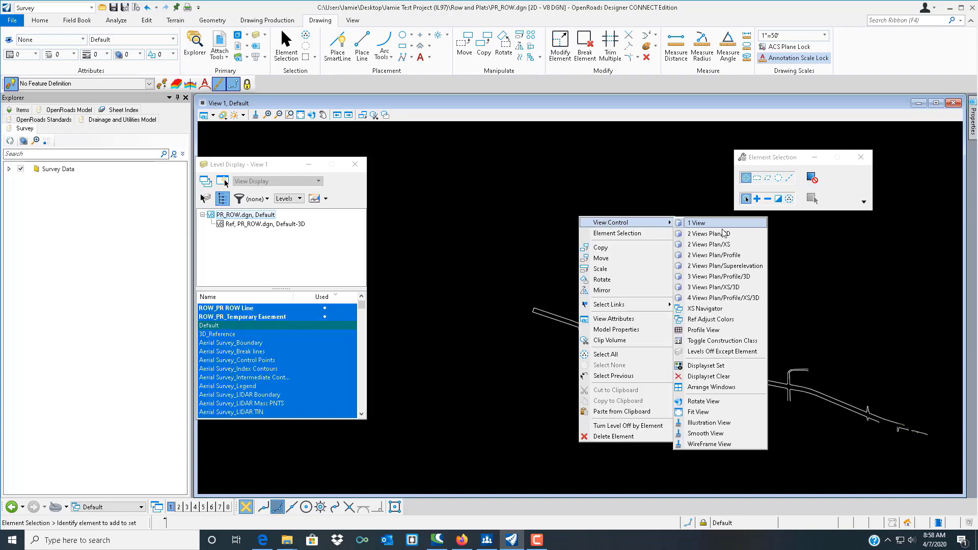
{"action": "left_click", "coordinate": [708, 233]}
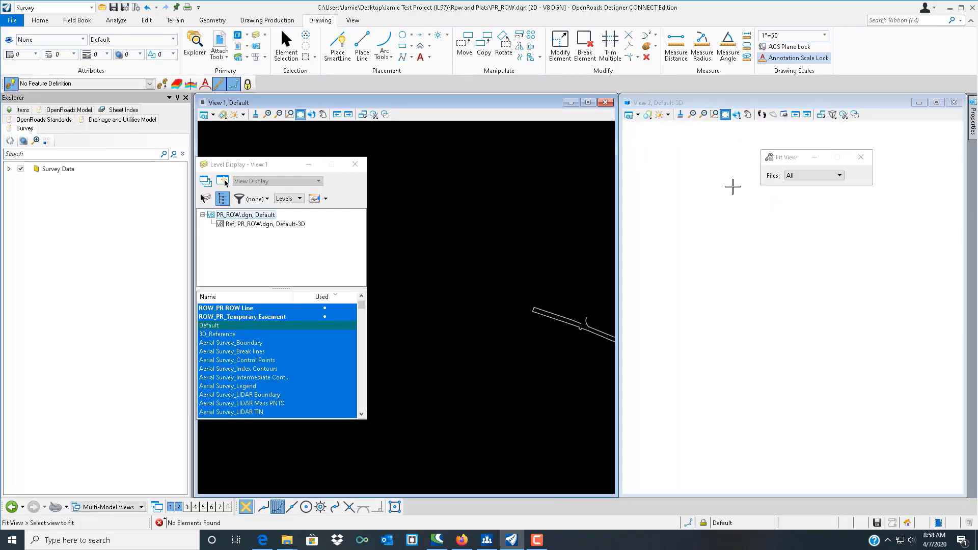
{"action": "mouse_move", "coordinate": [771, 331]}
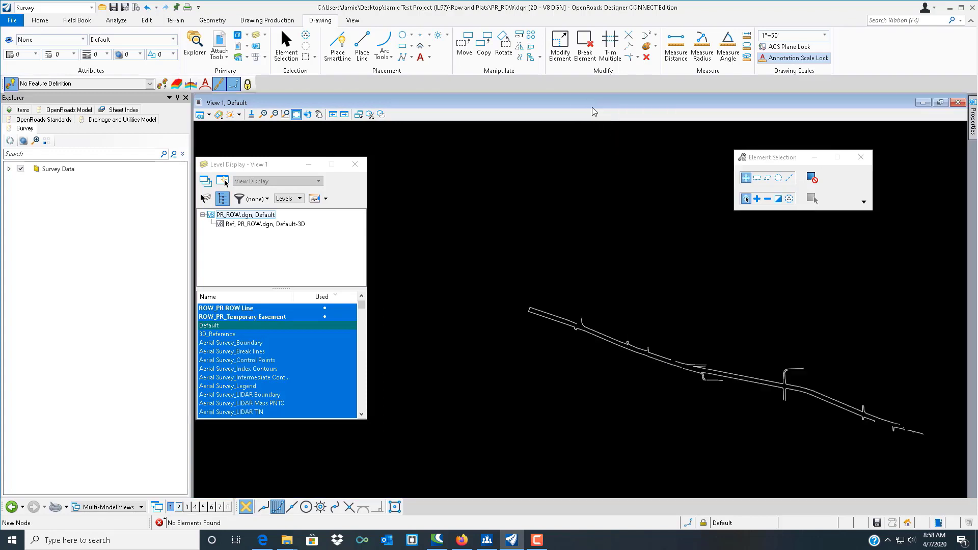
{"action": "left_click", "coordinate": [608, 351]}
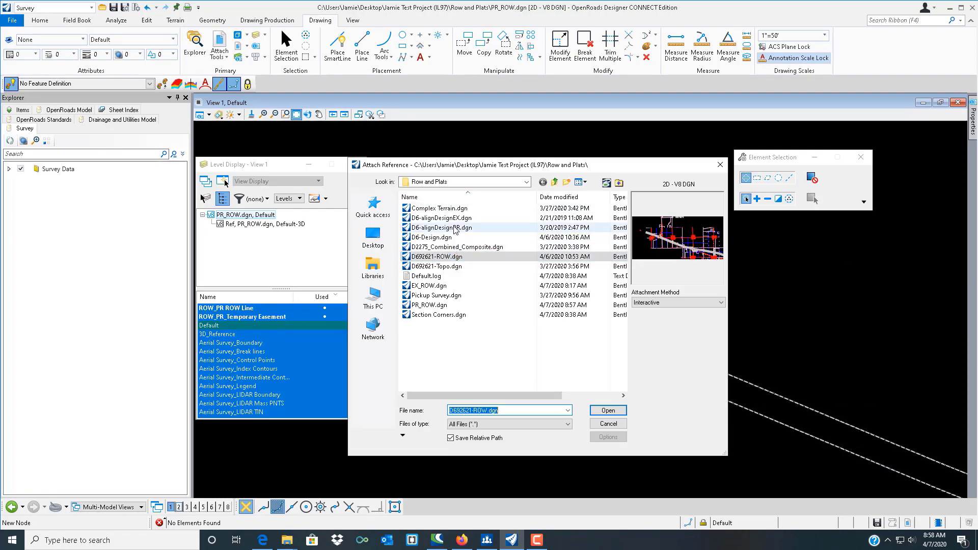
Attach D6-alignDesignPR.dgn as a reference with the default attachment settings
{"action": "left_click", "coordinate": [441, 228]}
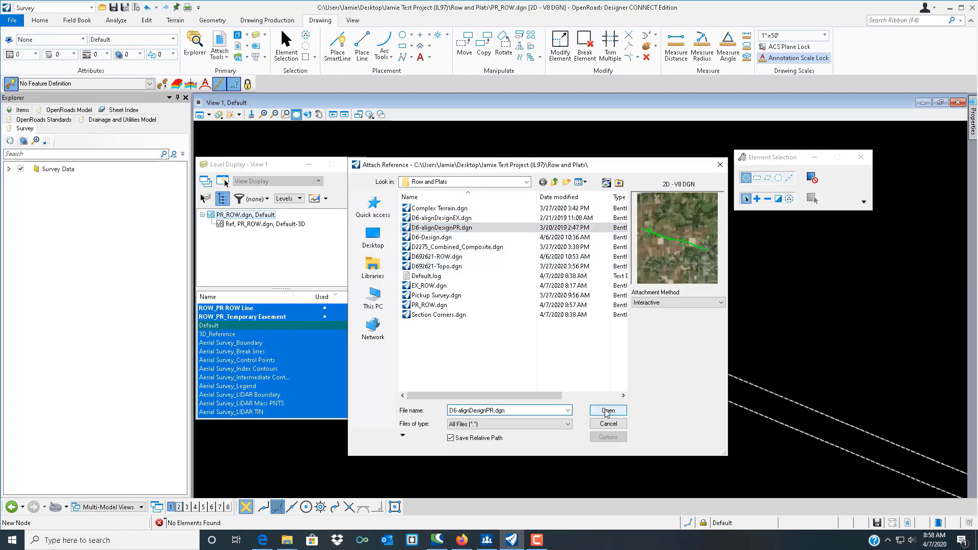
{"action": "left_click", "coordinate": [606, 410]}
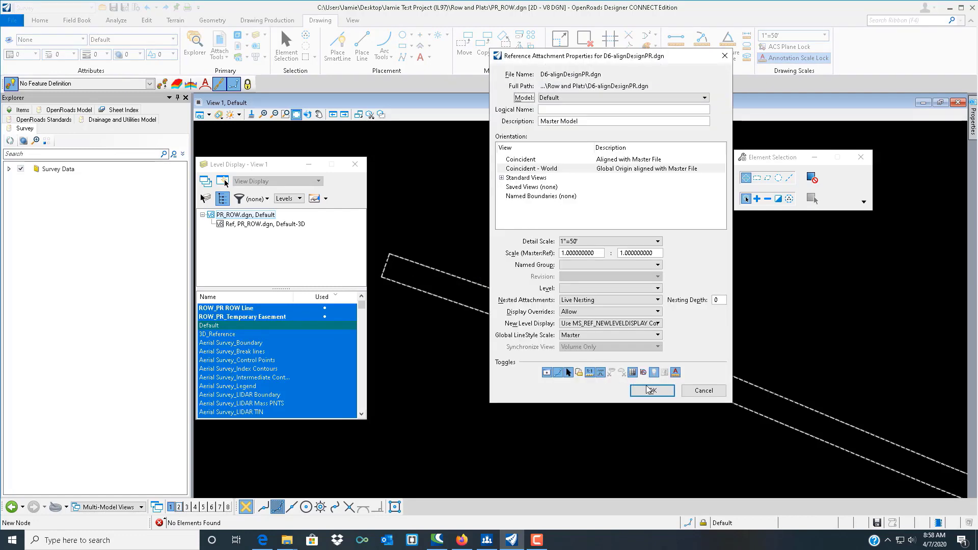
{"action": "left_click", "coordinate": [651, 390]}
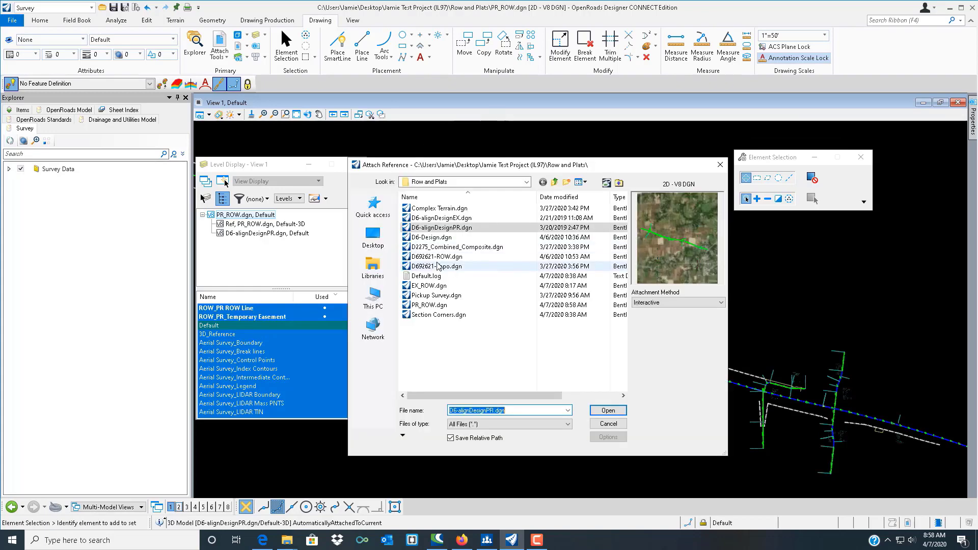
Attach EX_ROW.dgn as a reference, accepting the default attachment properties
{"action": "left_click", "coordinate": [425, 276]}
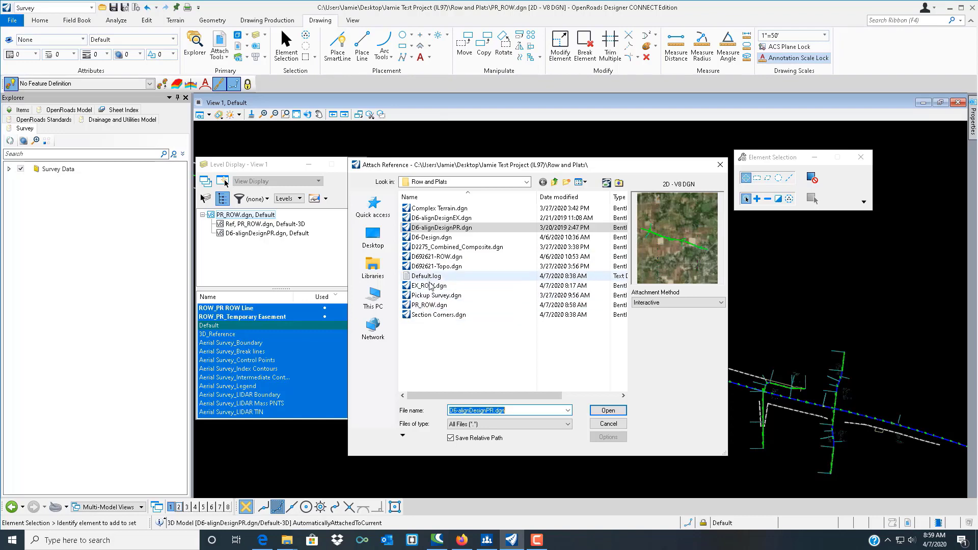
{"action": "left_click", "coordinate": [606, 411]}
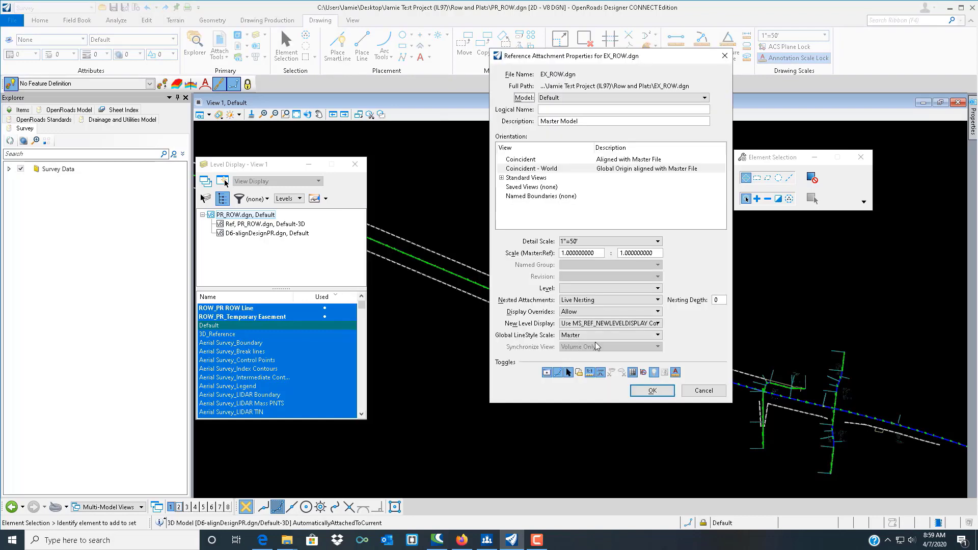
{"action": "left_click", "coordinate": [650, 390]}
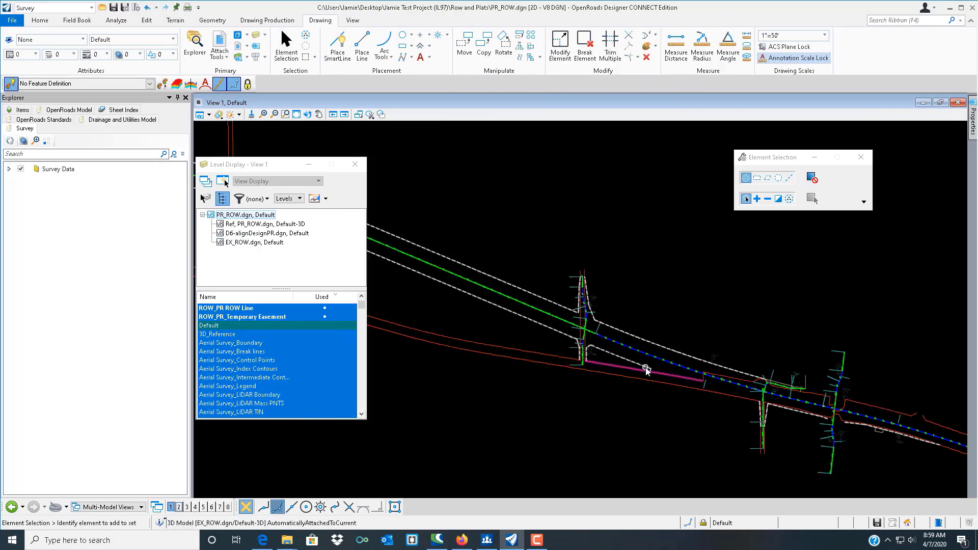